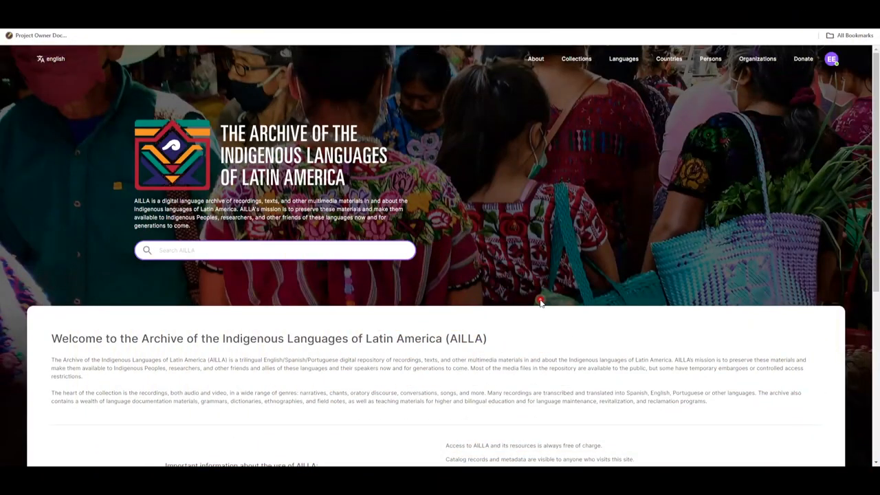
mouse_move(598, 295)
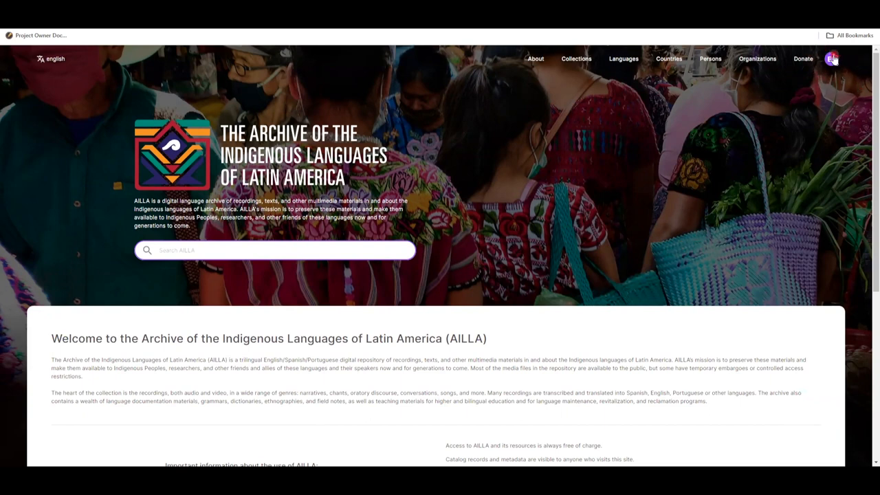
- Go to Security from the profile avatar menu at top right
click(831, 58)
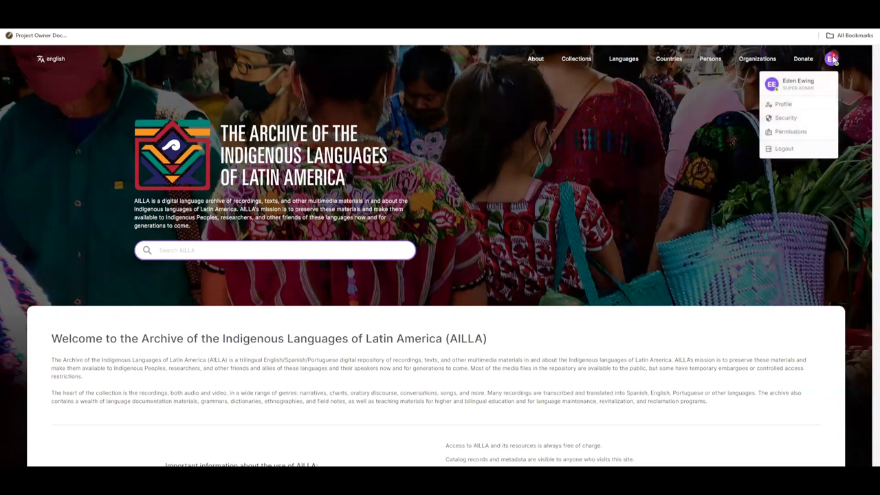
click(786, 117)
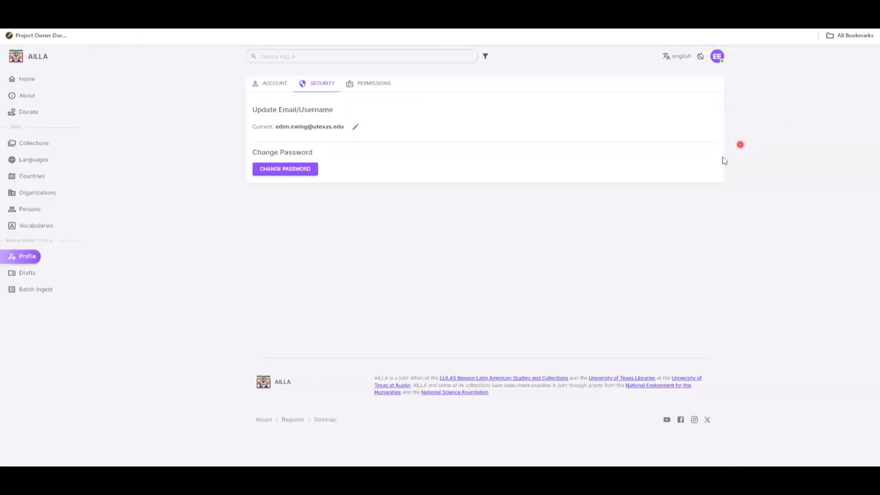
mouse_move(549, 257)
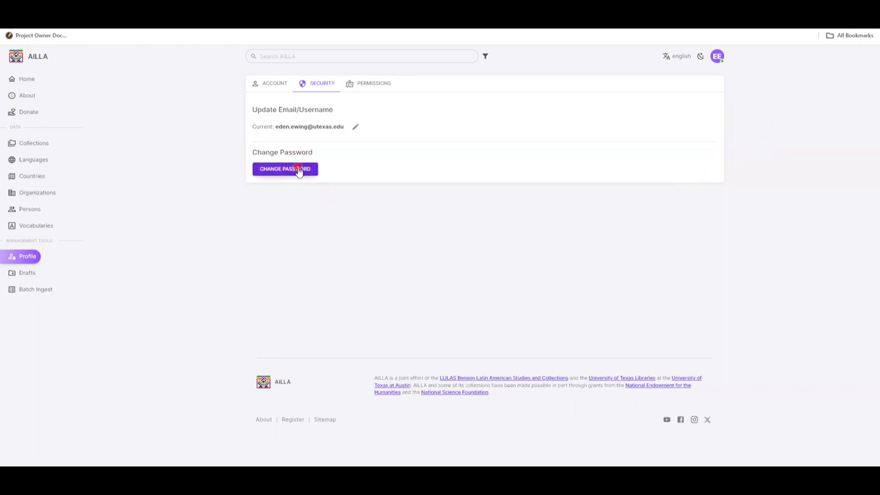
- Enter the current, new and confirmation passwords under Change Password, then save
click(285, 170)
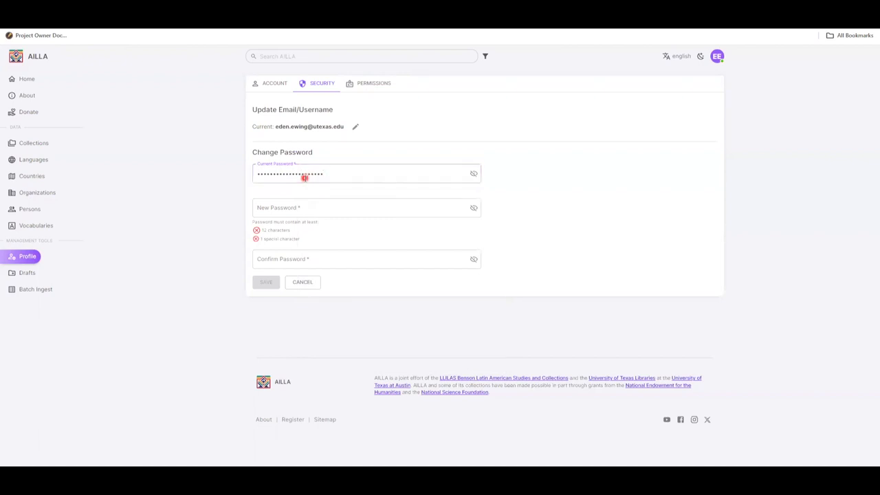
click(364, 208)
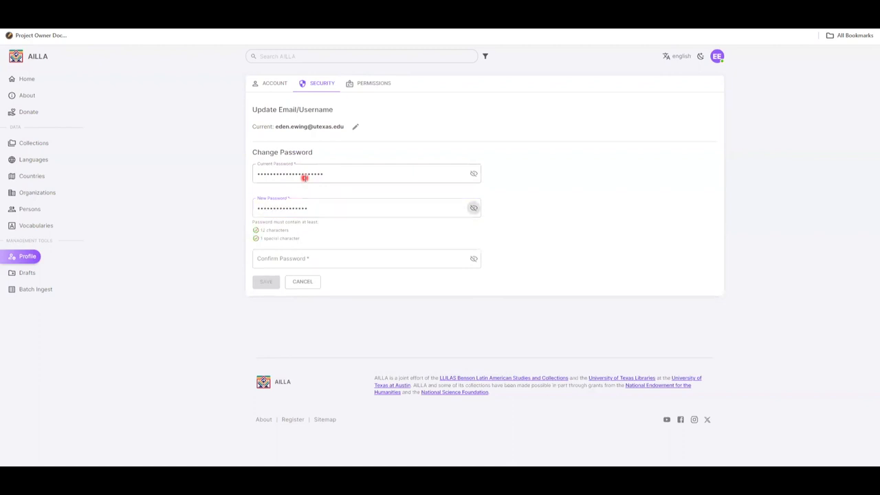
text(••••••••)
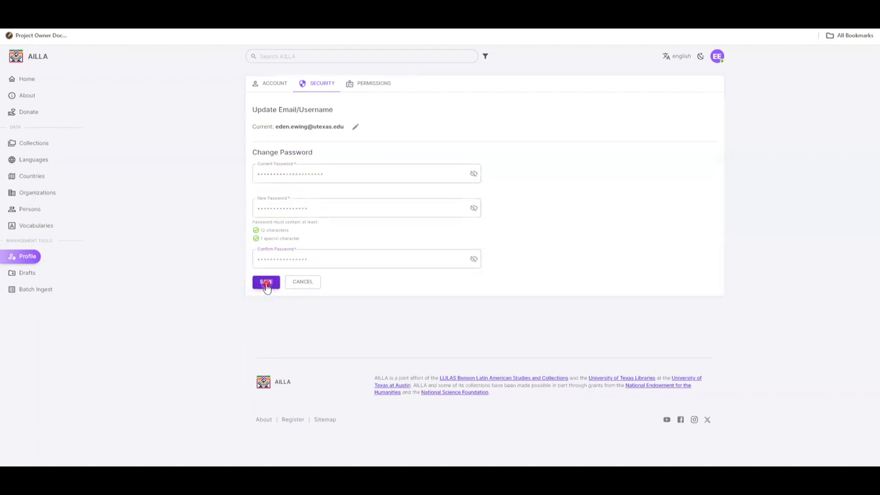
click(266, 282)
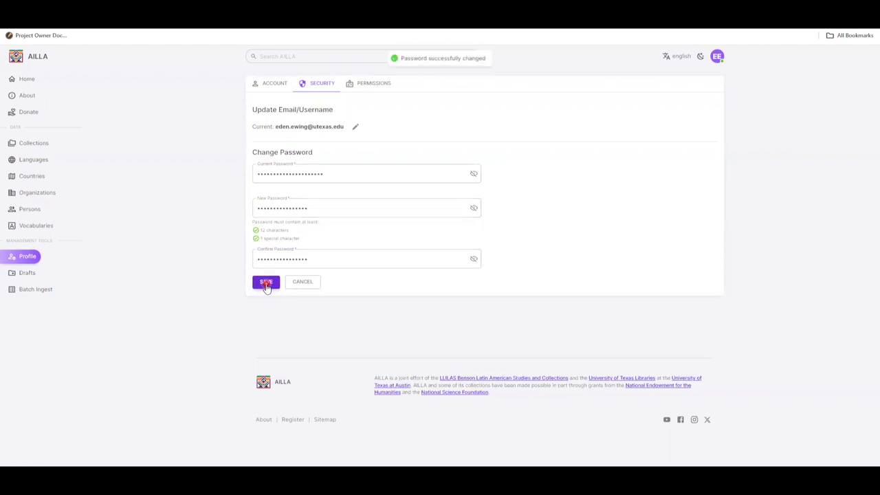